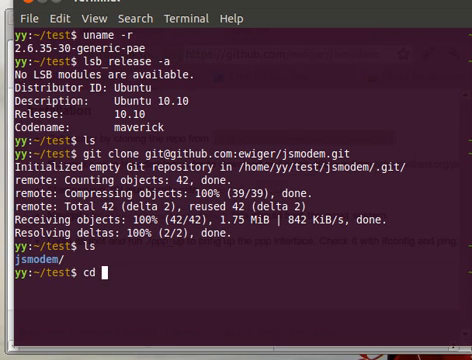
Step: Change into jsmodem/emulator, list its files, and enter make at the prompt
text(jsmodem/)
text(ls)
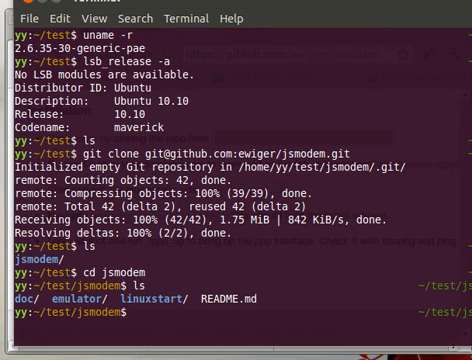
text(cd)
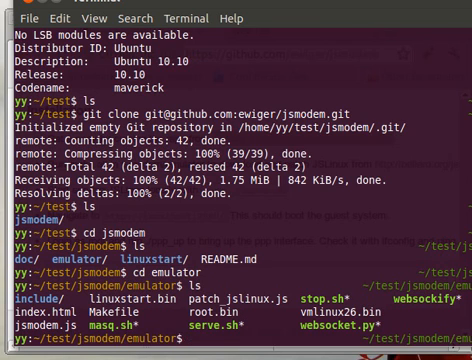
text(make)
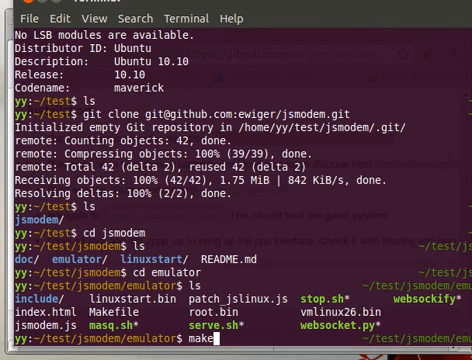
Step: Run make to fetch and patch jslinux.js and term.js, then launch sudo ./serve.sh
key(Return)
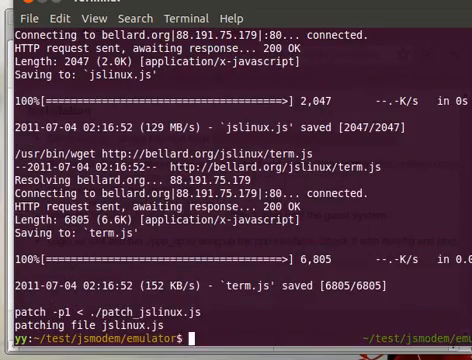
text(sudo ./)
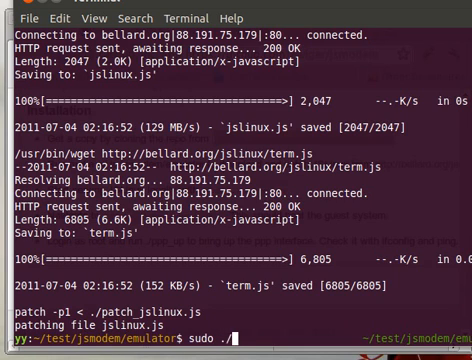
text(serve)
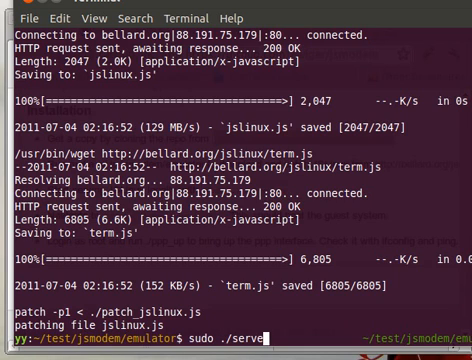
text(.sh)
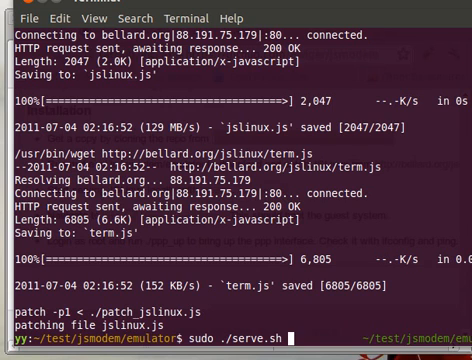
key(Return)
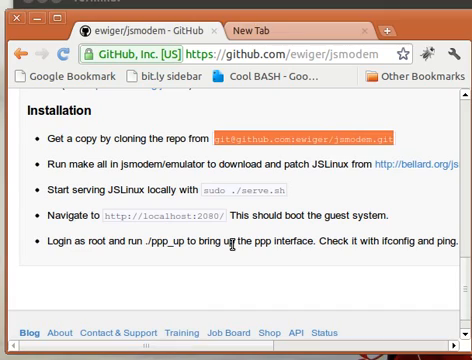
scroll(up, 3)
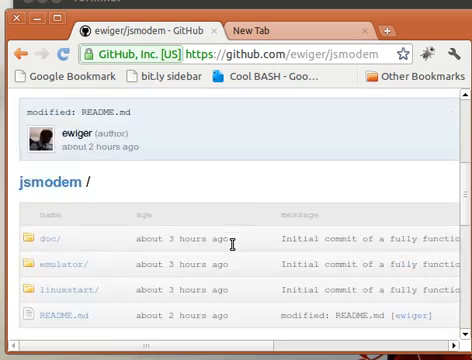
scroll(down, 3)
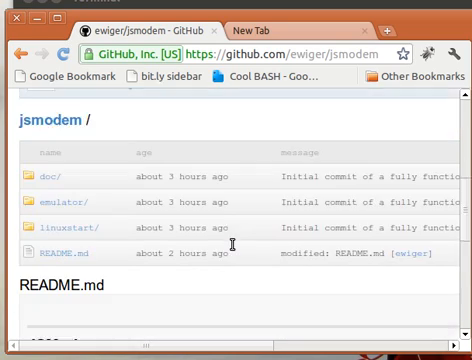
scroll(down, 3)
text(localhost:2080)
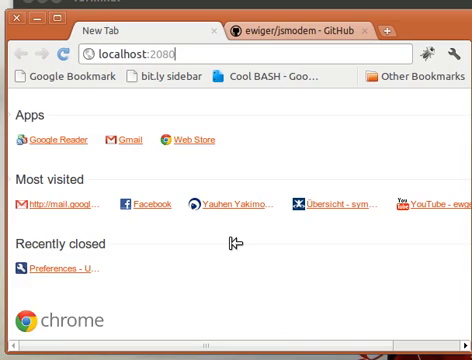
Step: Load localhost:2080, log in as root, and run ifconfig showing only loopback
key(Return)
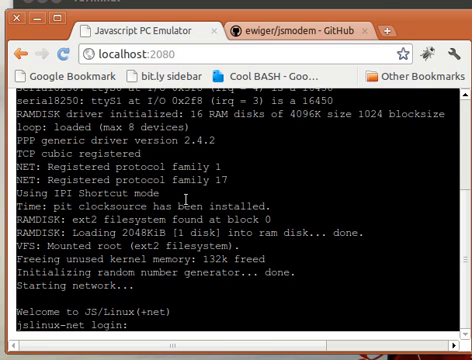
text(root)
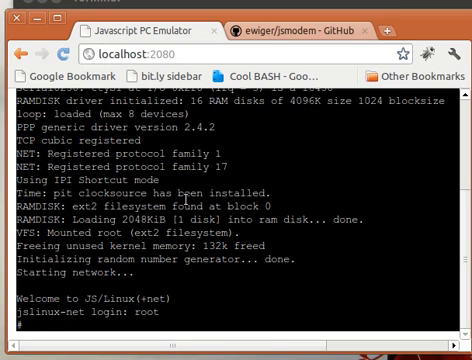
text(ifconfig)
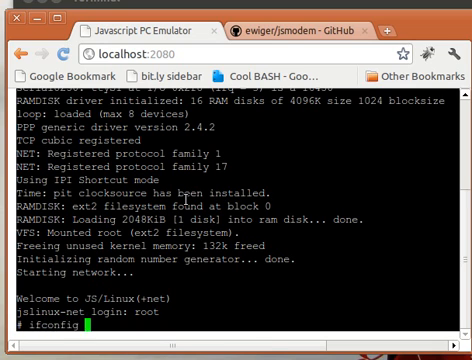
key(Return)
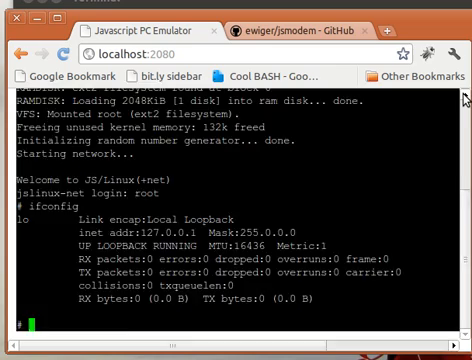
Step: Enter ./ppp_up to bring up the PPP link, with ifconfig ready to recheck interfaces
scroll(up, 3)
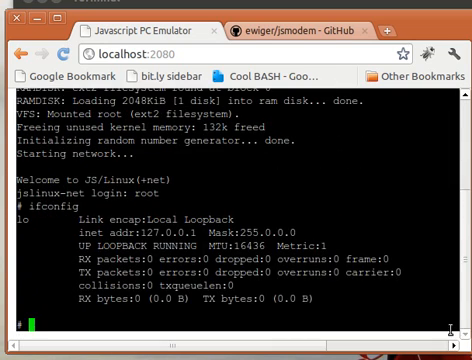
text(./ppp_up)
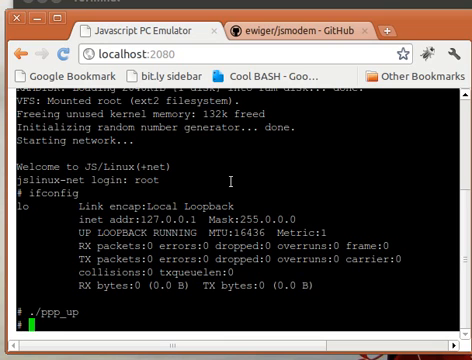
text(ifconfig)
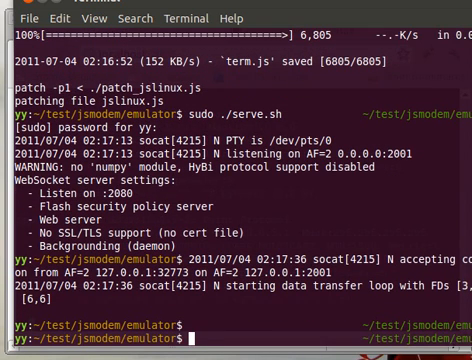
Step: Run ./masq.sh in the server terminal, which fails with iptables permission errors
text(./)
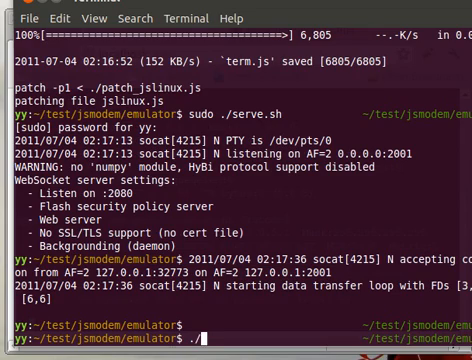
text(masq.sh)
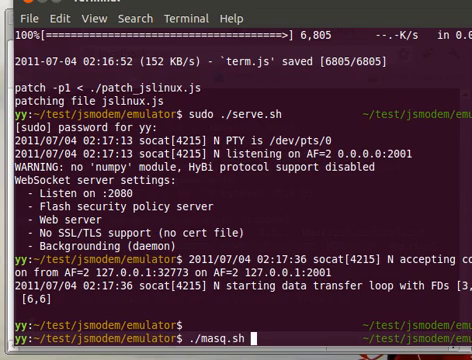
key(Return)
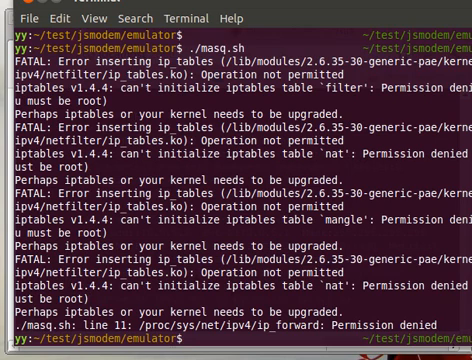
text(./masq.sh)
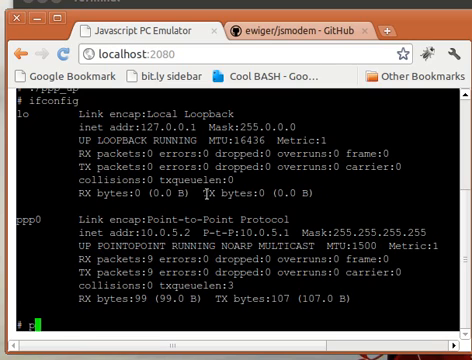
Step: Ping 192.168.0.103, then write "nameserver 192.168.0.1" into /etc/resolv.conf with echo
text(ping 192.168.0.103)
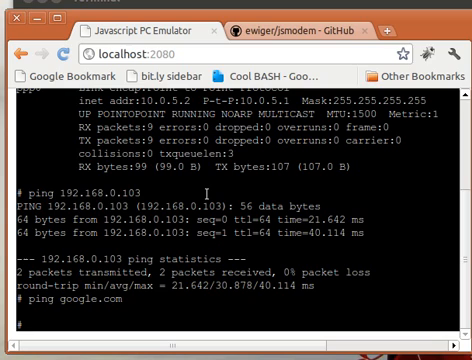
text(echo ")
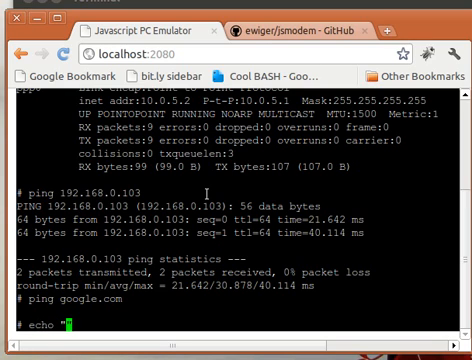
text(nameserver ")
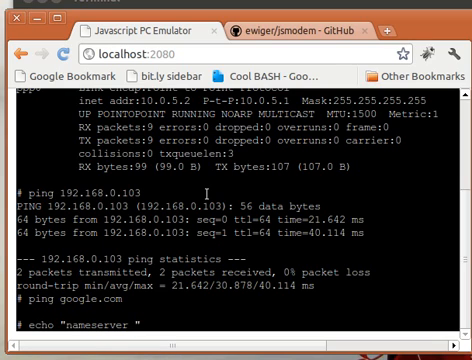
text(192.168)
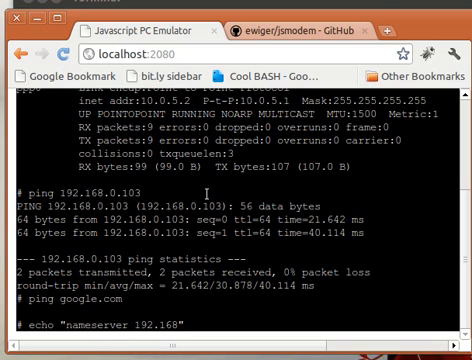
text(0.)
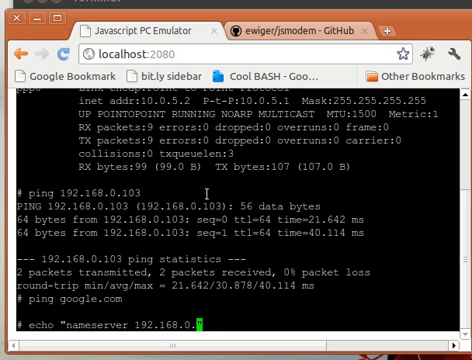
text(1" >)
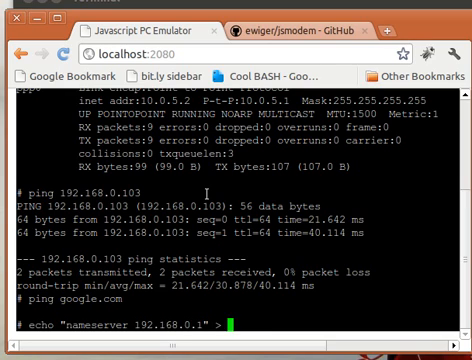
text(/etc/)
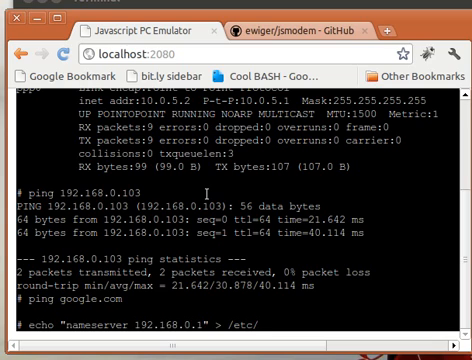
text(res)
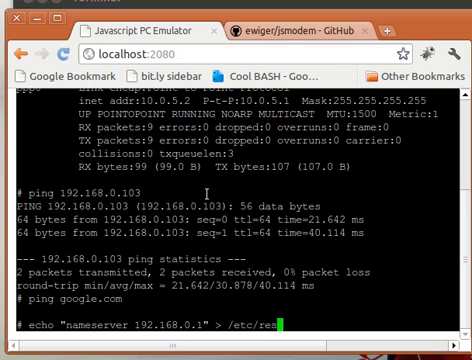
text(lv.conf)
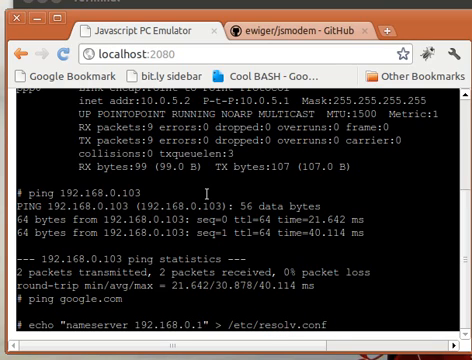
scroll(down, 3)
text(ping google.com)
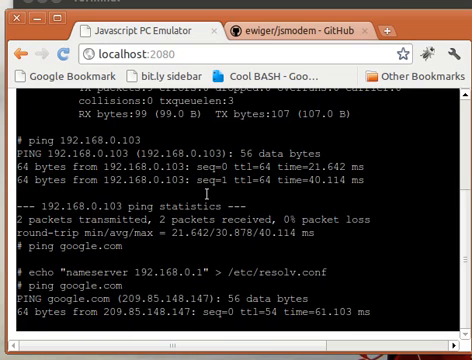
Step: Scroll the JSLinux terminal to follow the google.com ping replies and statistics
scroll(down, 3)
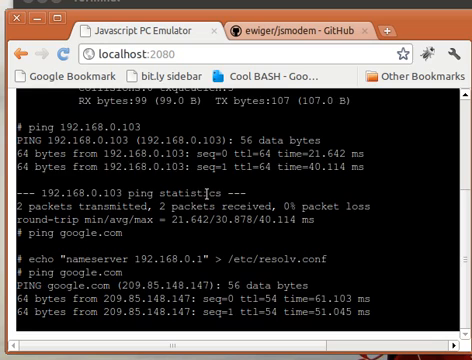
scroll(down, 3)
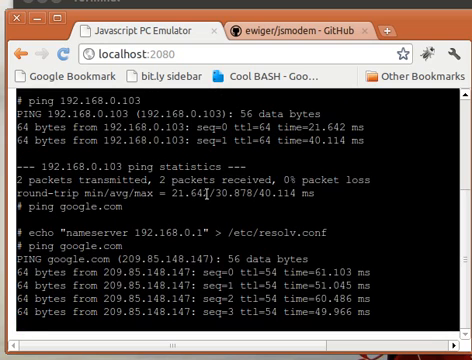
scroll(down, 3)
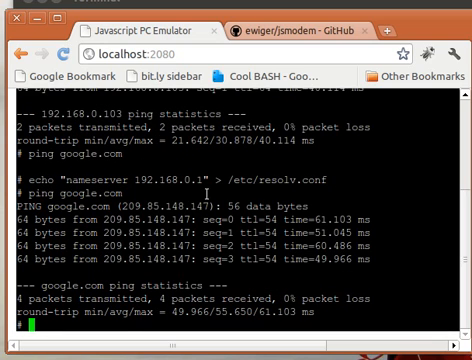
text(ls)
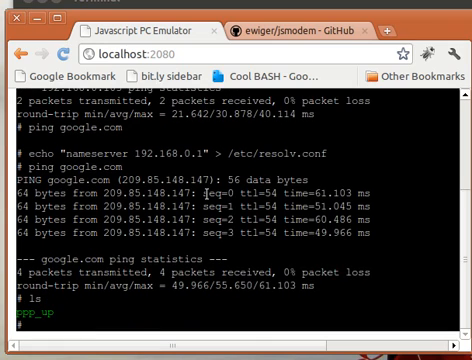
text(wget)
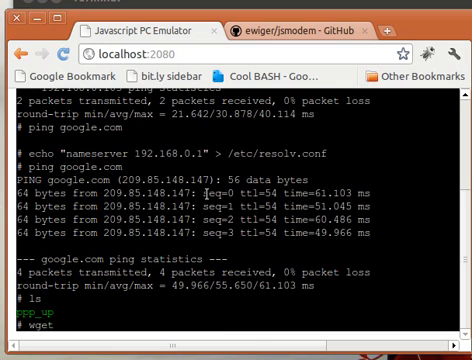
text(-c)
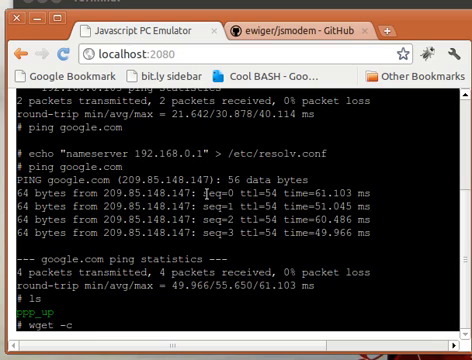
text("")
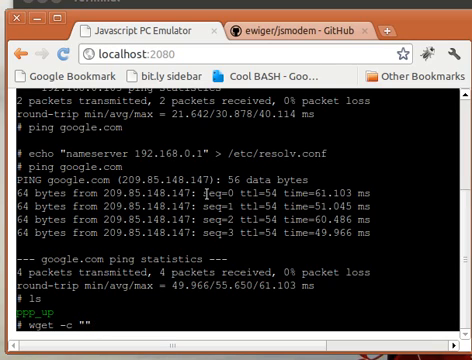
text(http:)
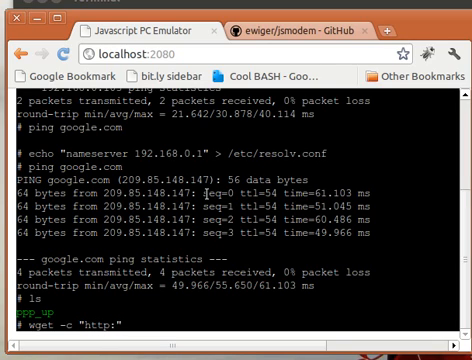
text(//)
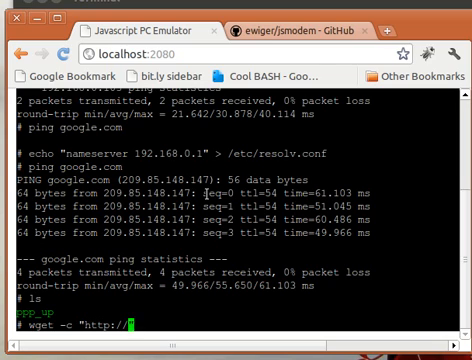
text(kernel.org)
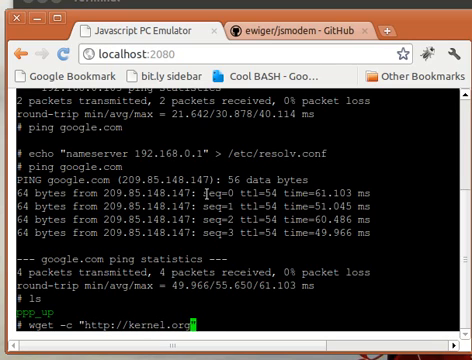
text(/pub/)
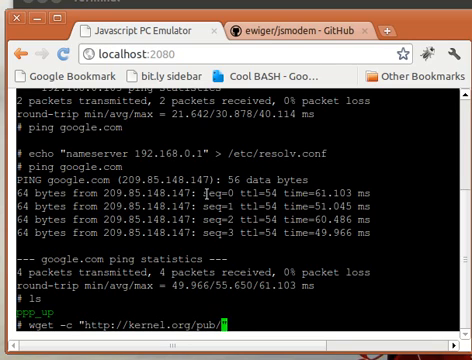
text(linux")
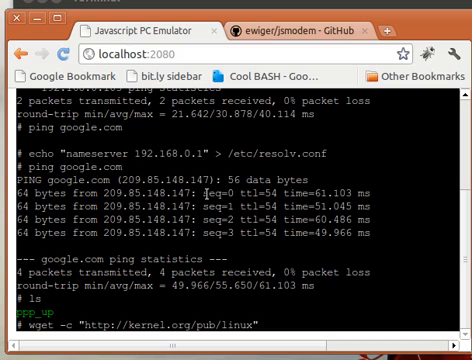
text(kernel/)
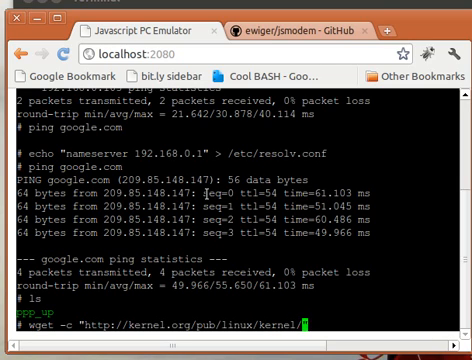
text(README")
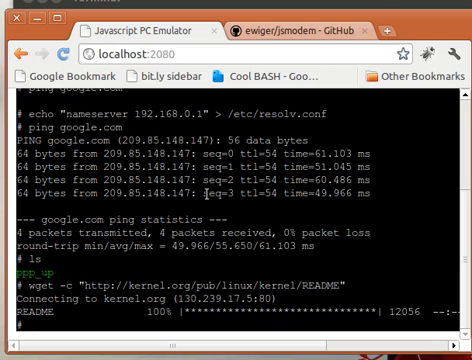
Step: Start cat RE, then enter head README -n to preview the downloaded file's first lines
text(cat RE)
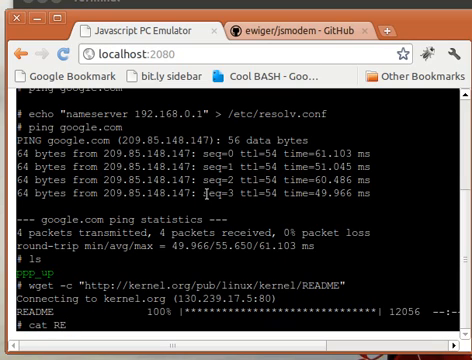
text(head)
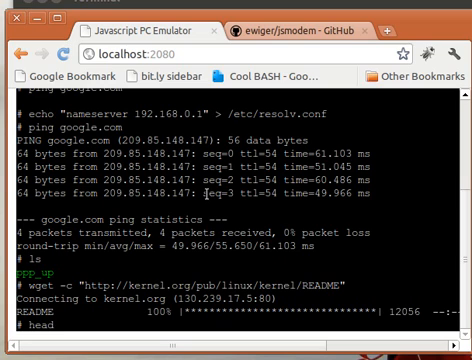
text(README)
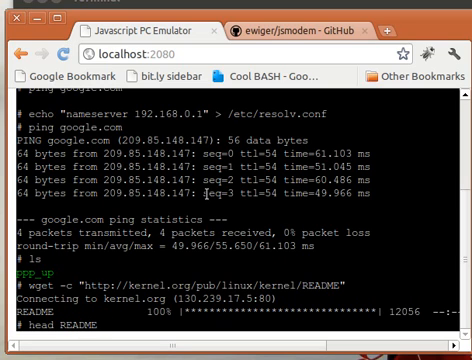
text(-n)
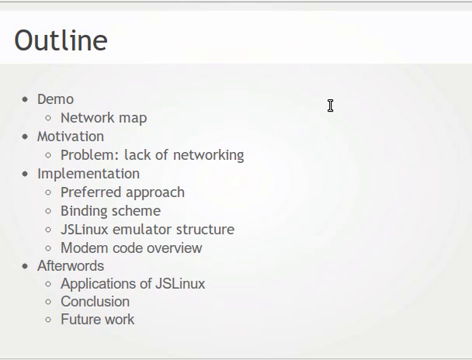
mouse_move(88, 46)
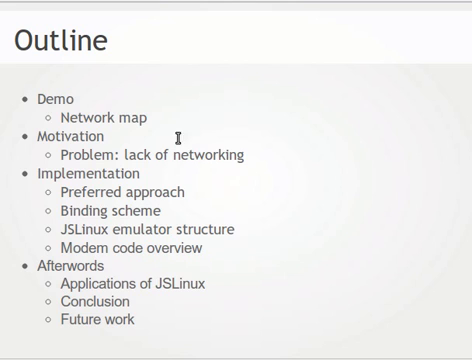
mouse_move(176, 180)
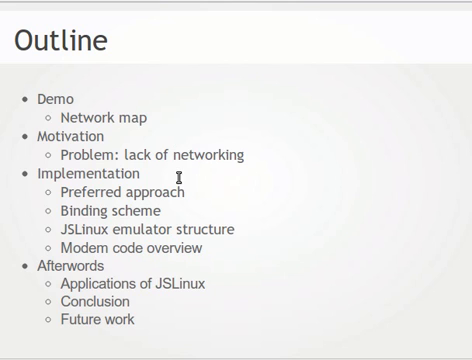
mouse_move(110, 140)
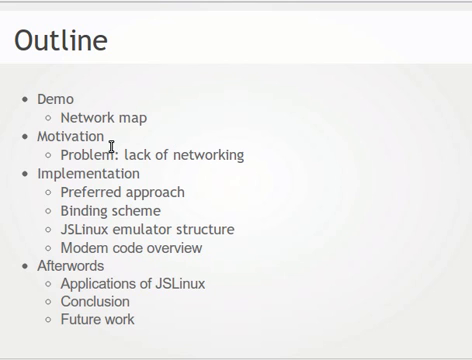